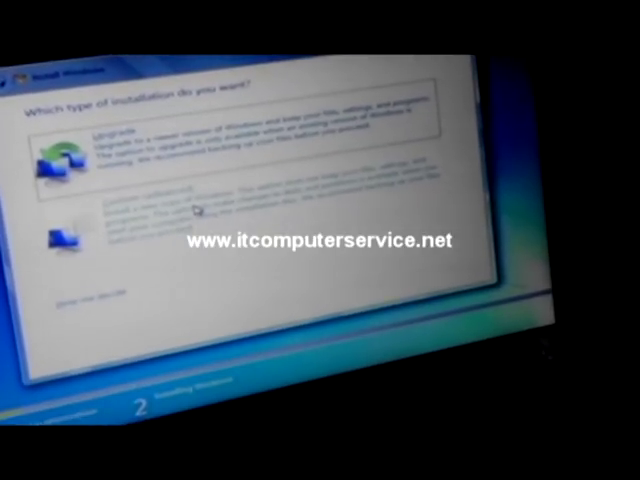
Step: Choose Custom (advanced) and confirm formatting Disk 0 Partition 2 despite the data-loss warning
click(76, 216)
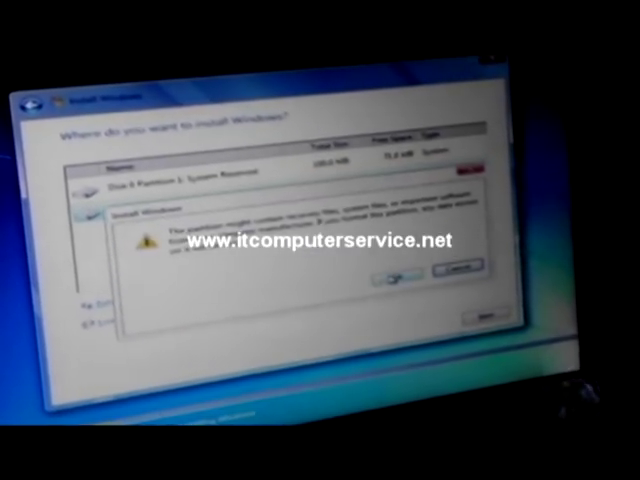
click(392, 276)
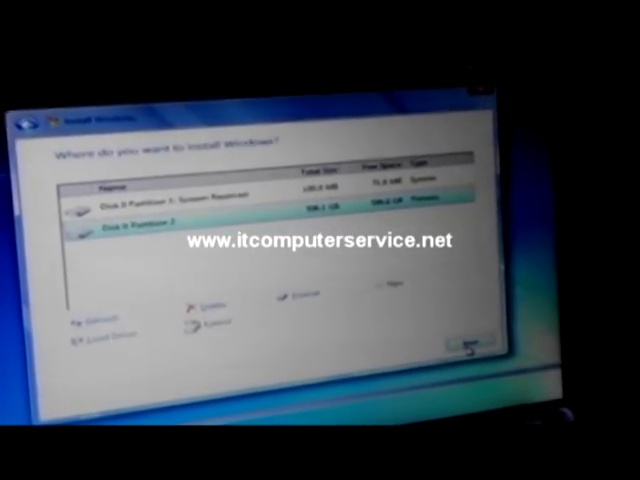
Step: Begin installing Windows onto the formatted partition until the corrupt-file error halts it
click(474, 344)
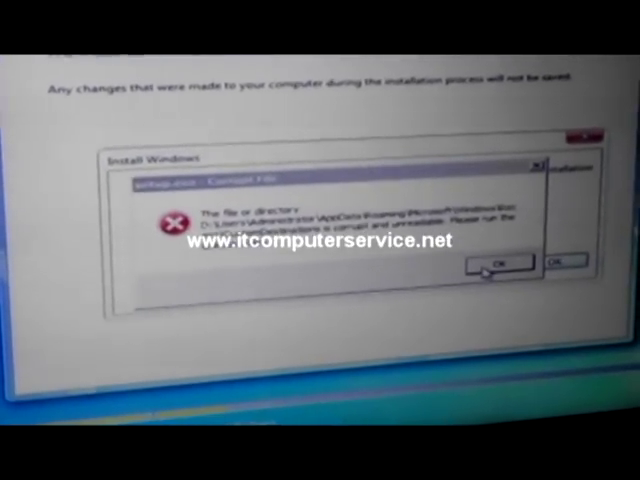
click(502, 264)
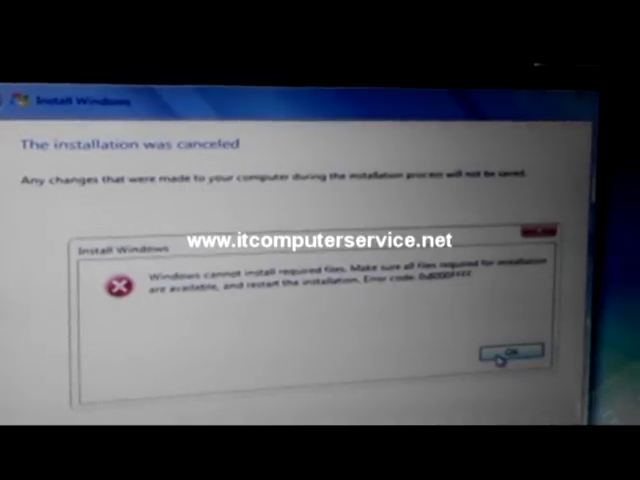
click(508, 350)
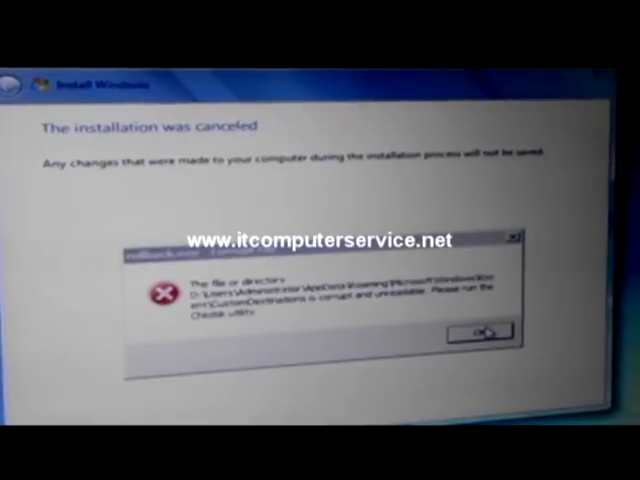
click(484, 328)
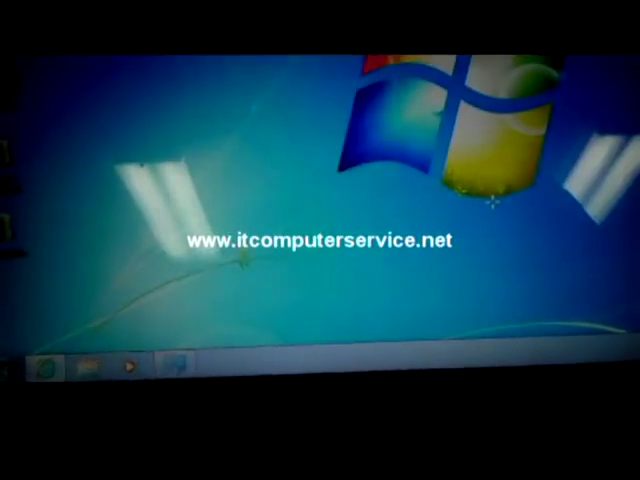
Step: Show the Start menu on the freshly installed Windows 7 desktop
click(36, 370)
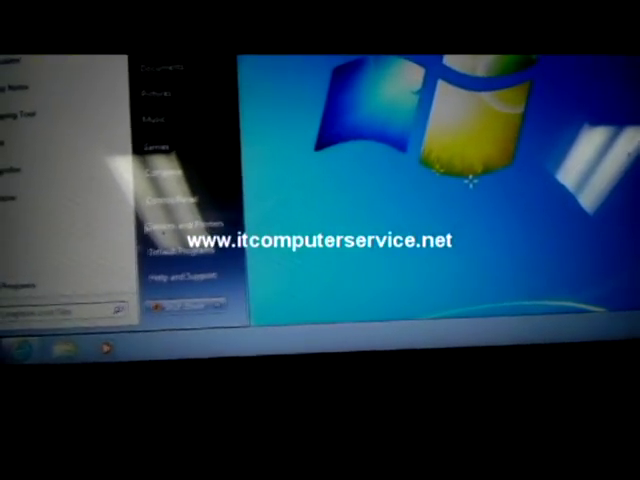